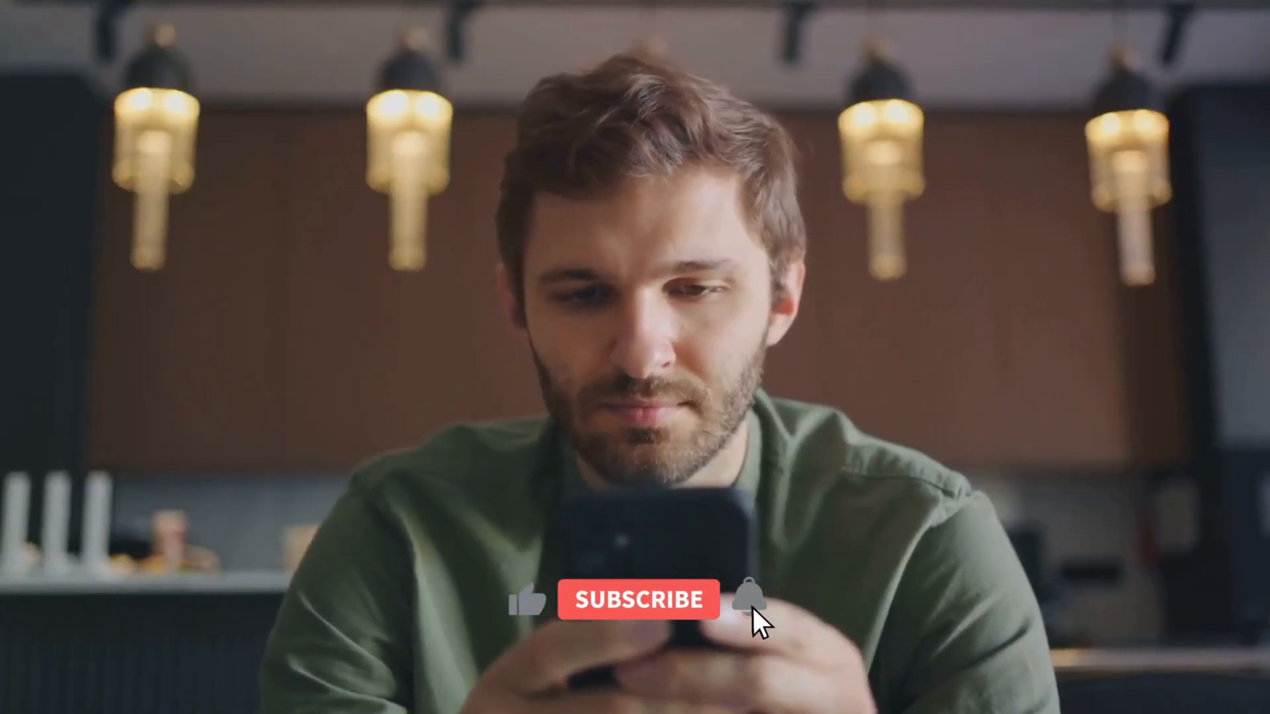
left_click(639, 600)
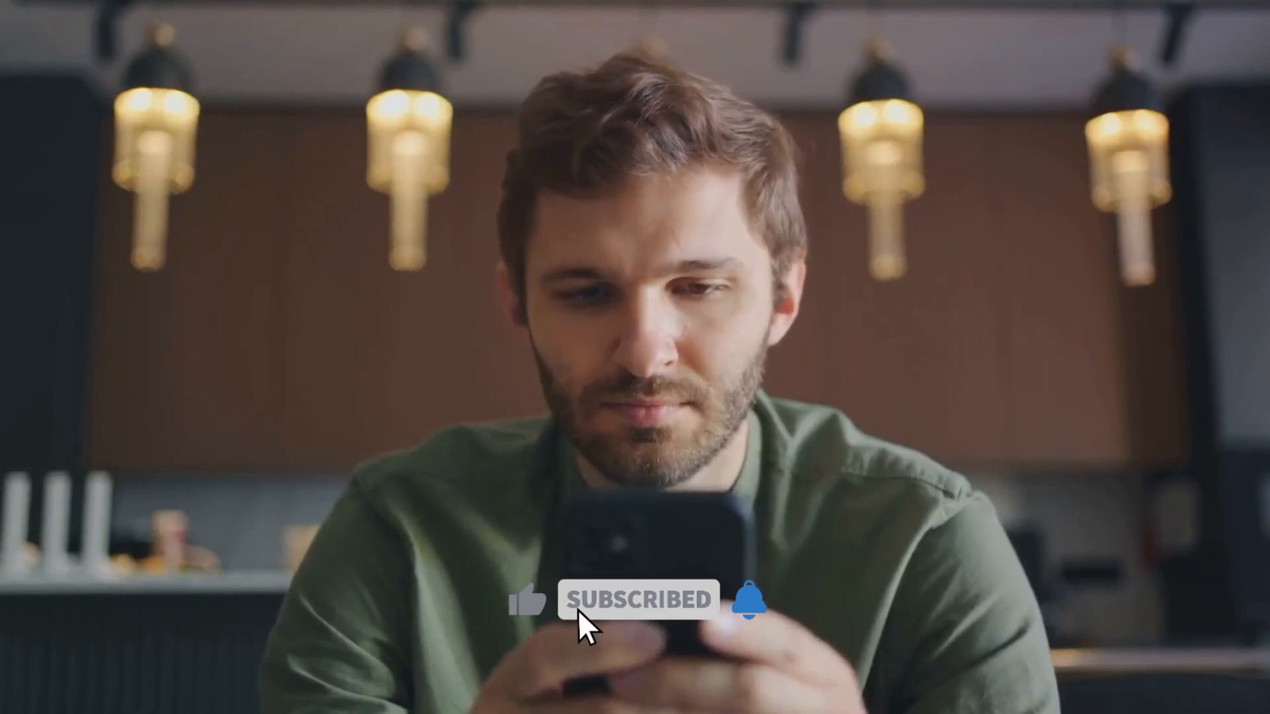